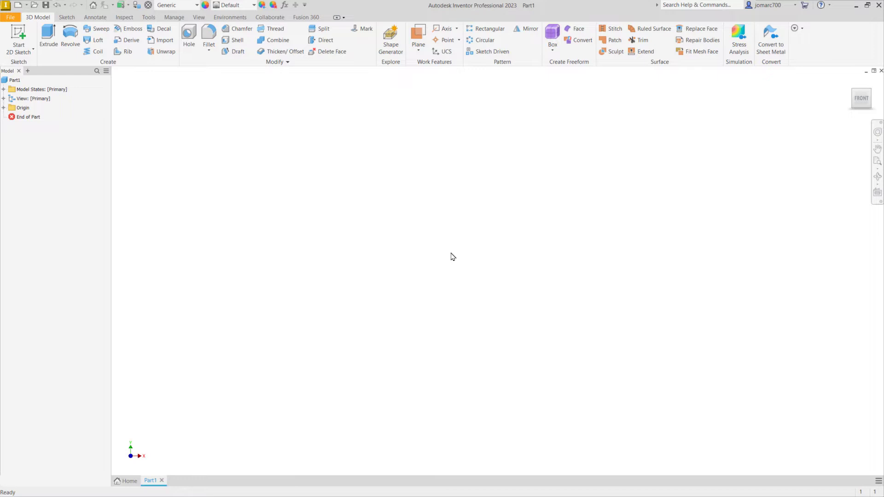
mouse_move(482, 246)
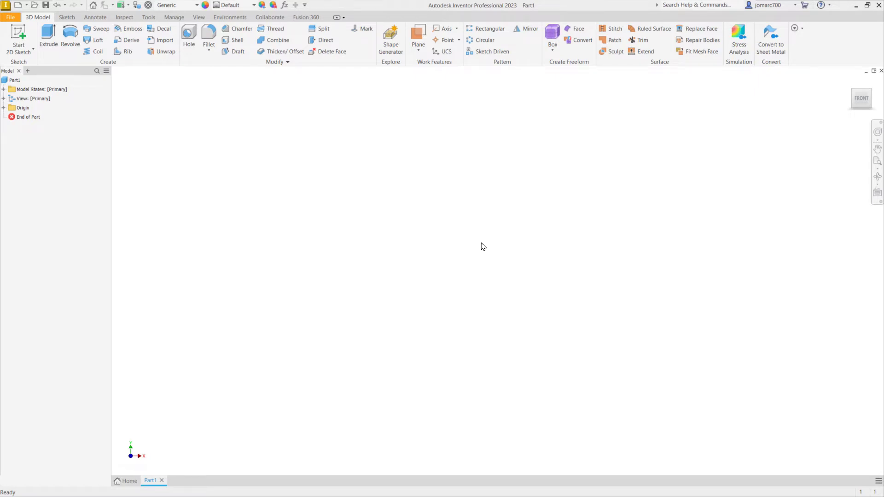
mouse_move(426, 256)
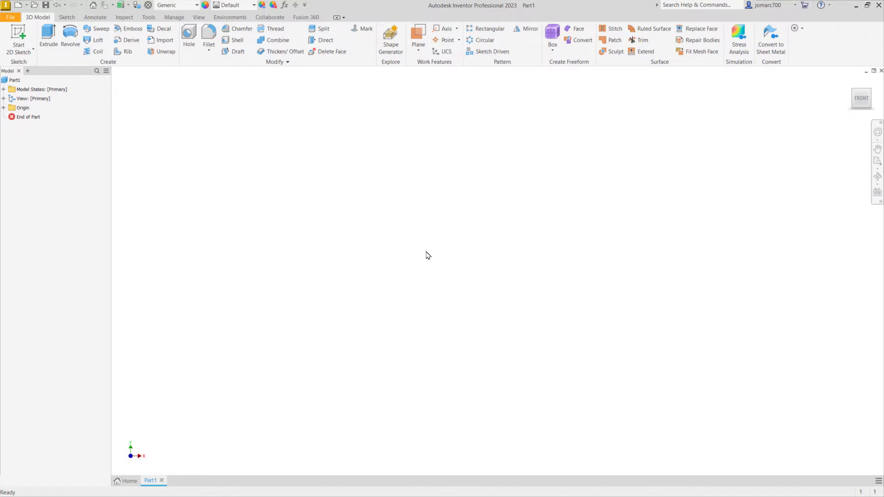
Draw a rectangle on a sketch plane and extrude it 10 mm as Extrusion1.
left_click(18, 33)
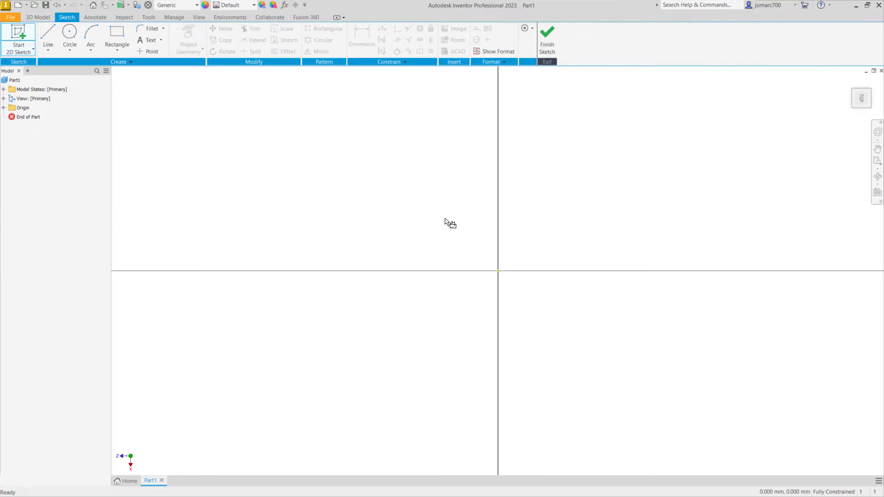
left_click(69, 37)
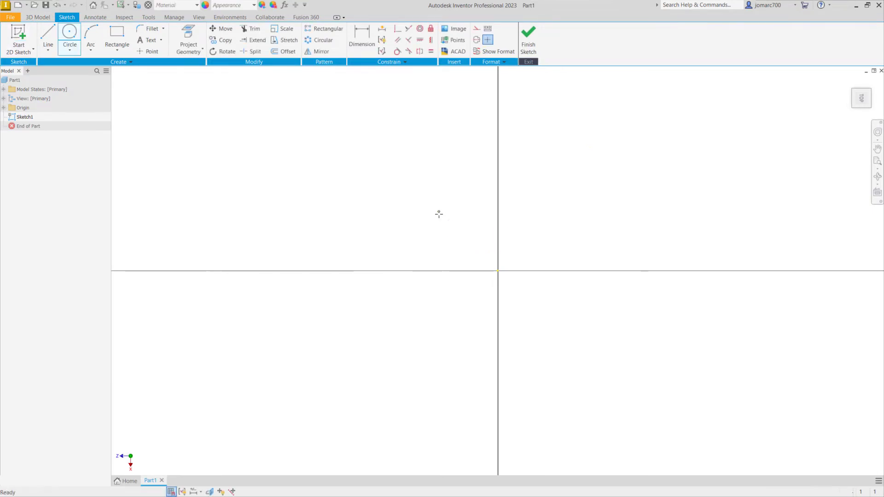
left_click(116, 36)
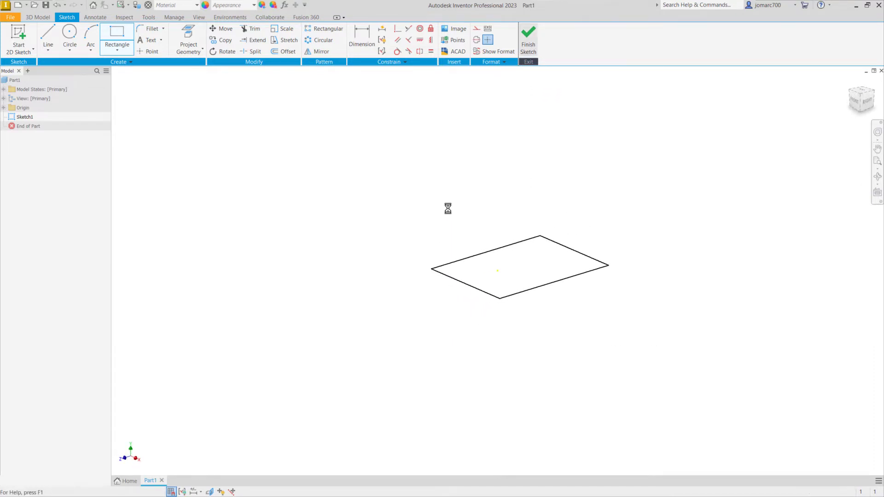
left_click(48, 38)
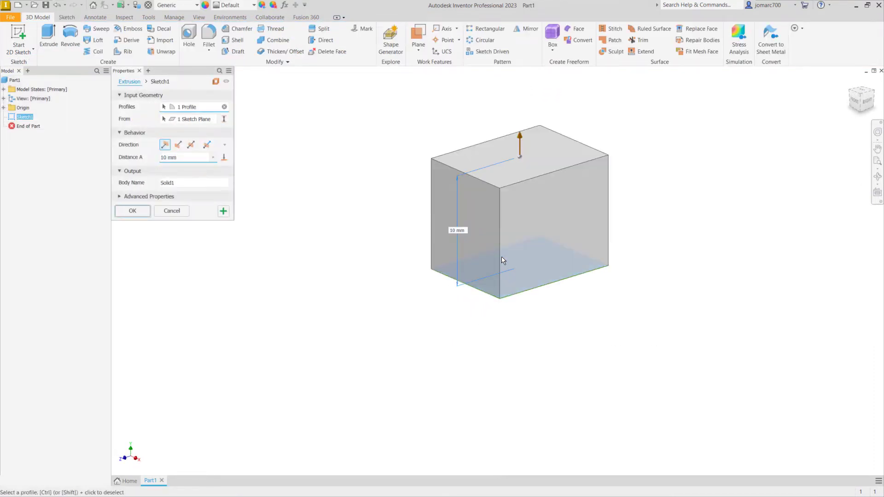
right_click(503, 259)
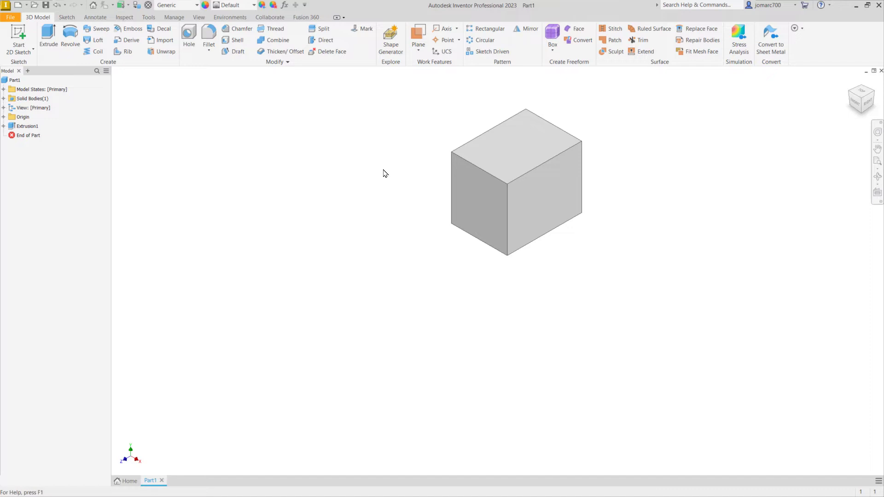
mouse_move(384, 176)
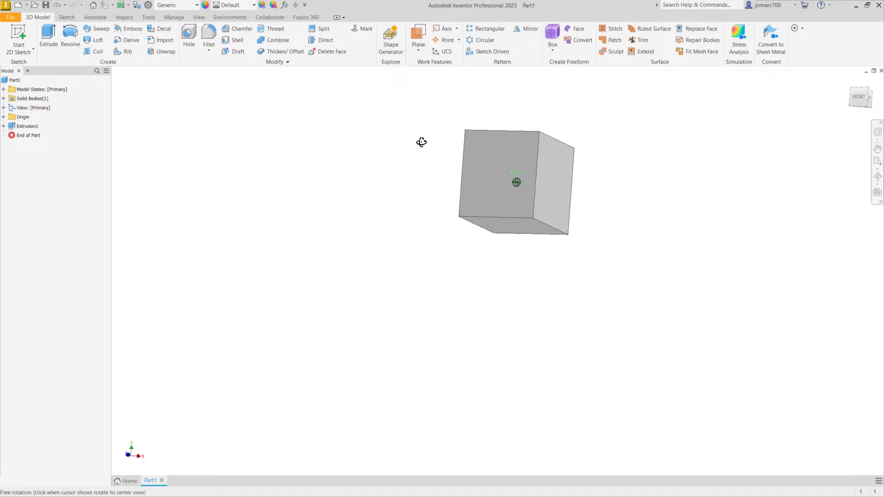
Orbit the box to see its front, top, underside and a diagonal angle.
left_click_drag(421, 141, 631, 183)
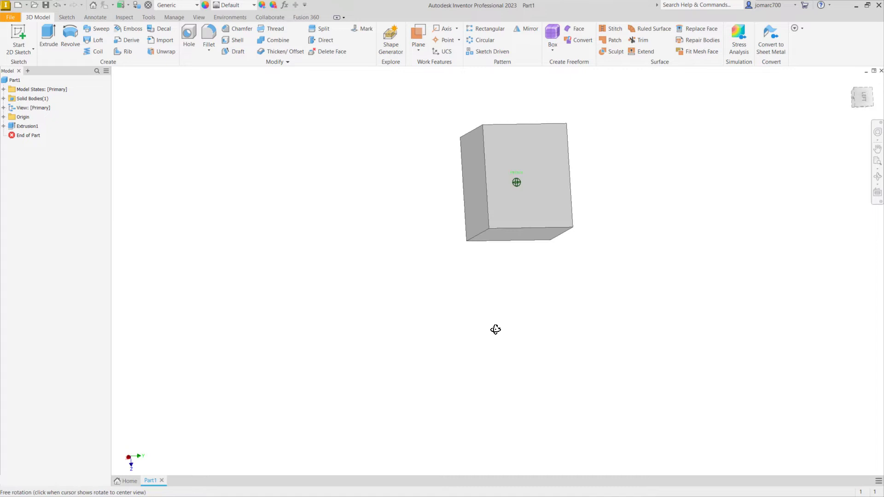
left_click_drag(495, 329, 369, 203)
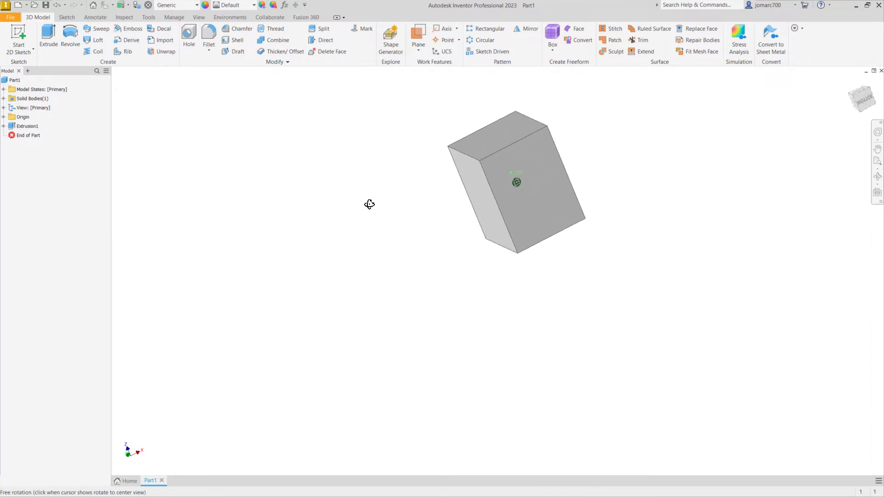
left_click_drag(369, 203, 460, 208)
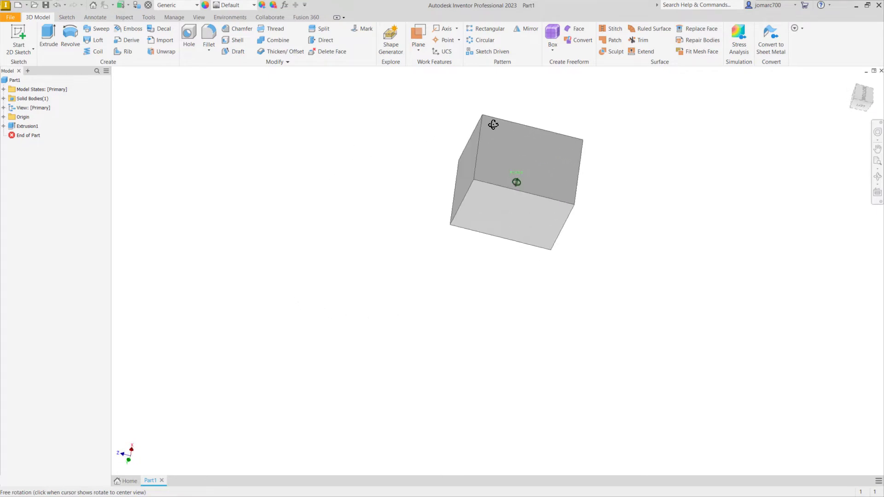
left_click_drag(493, 123, 395, 288)
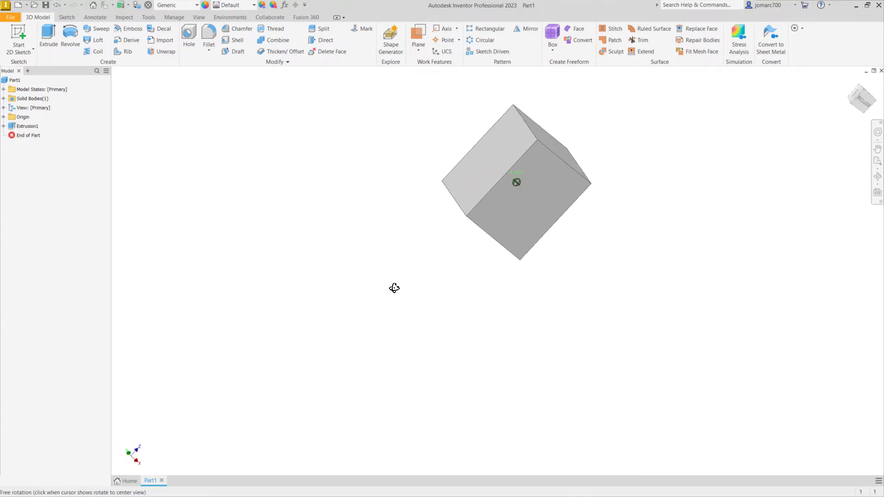
left_click_drag(394, 288, 396, 205)
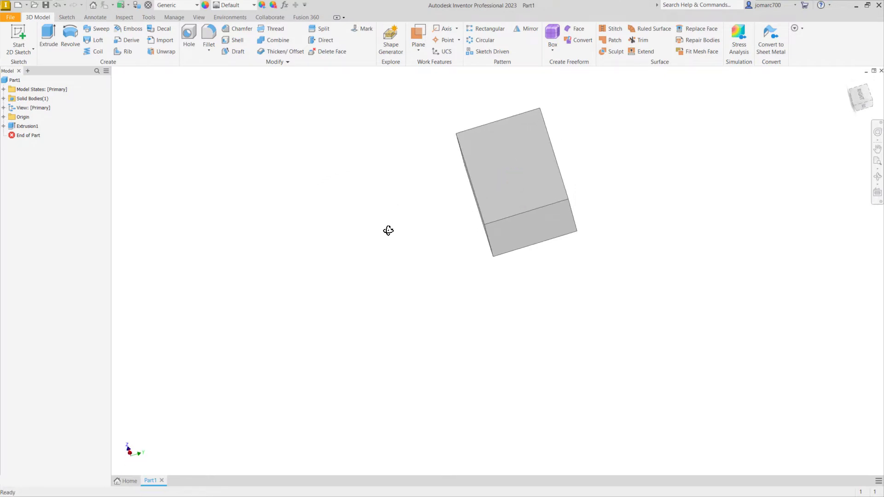
mouse_move(391, 212)
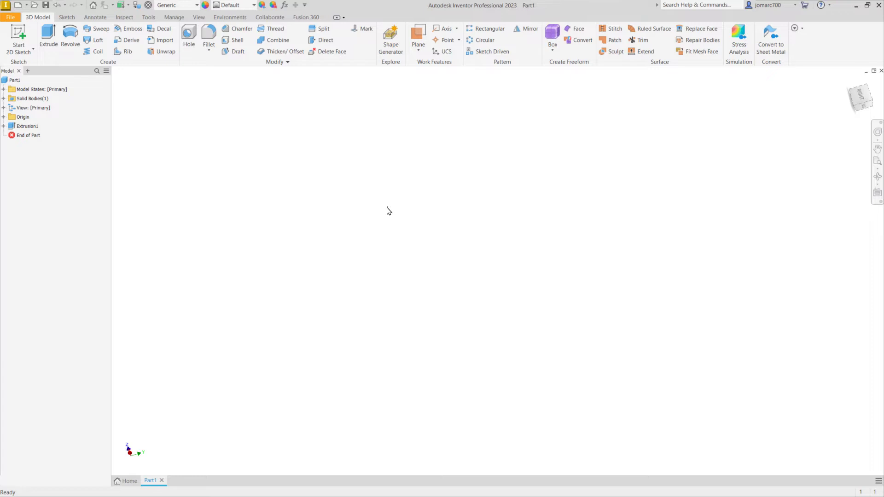
mouse_move(411, 223)
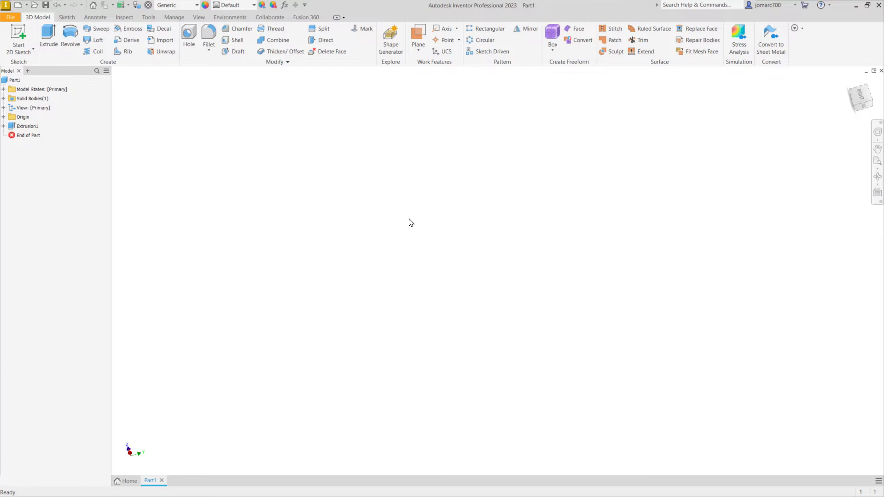
mouse_move(396, 215)
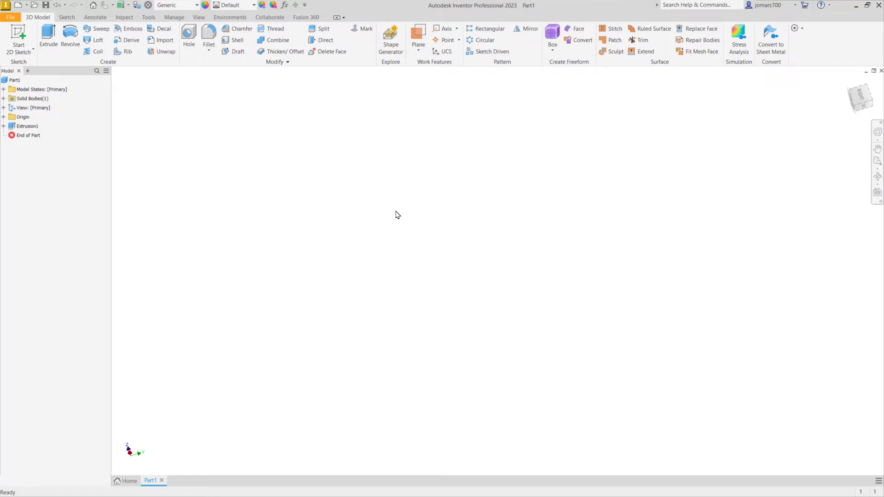
mouse_move(394, 205)
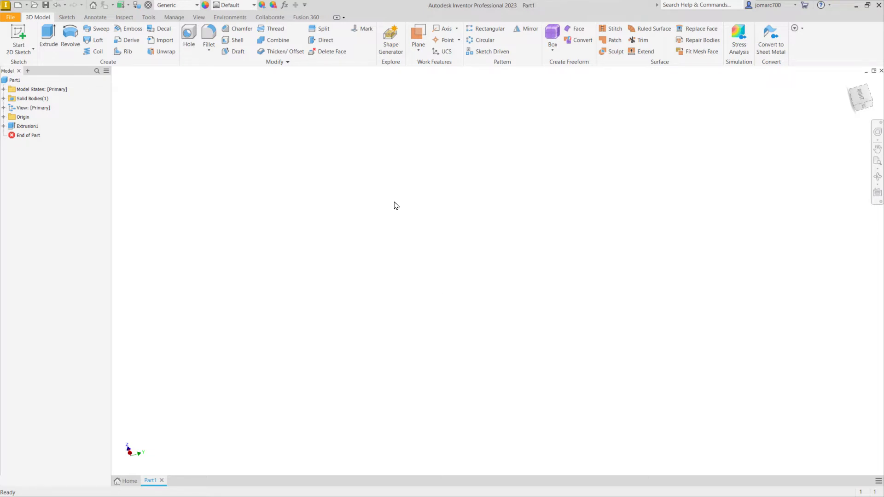
mouse_move(464, 264)
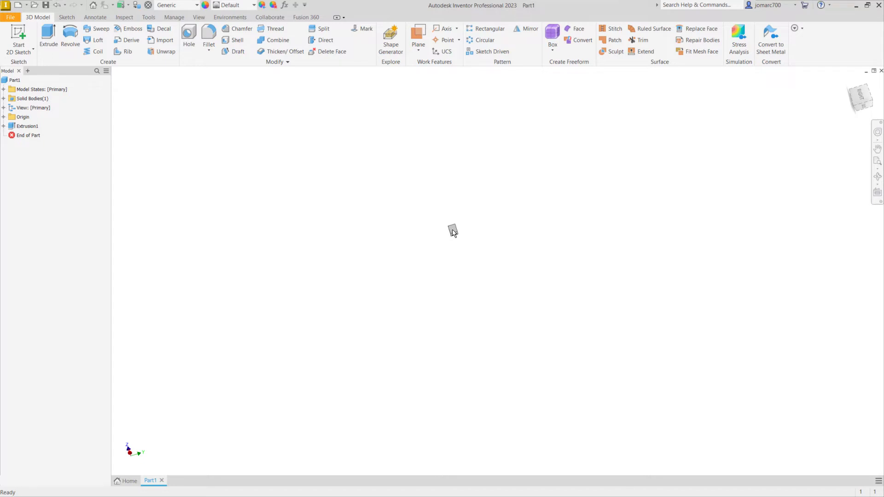
Move the view away from the box until the graphics window is empty.
left_click(452, 230)
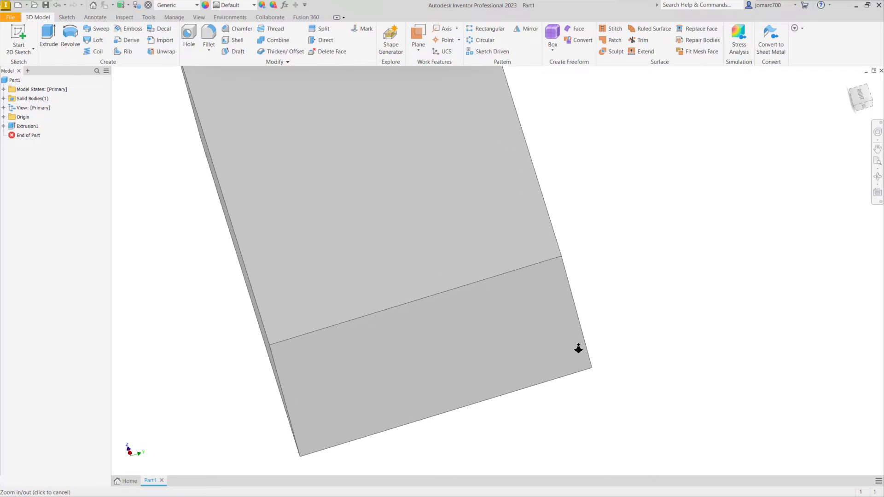
Zoom back in until the 10 mm box fills the graphics window.
scroll("down", 3)
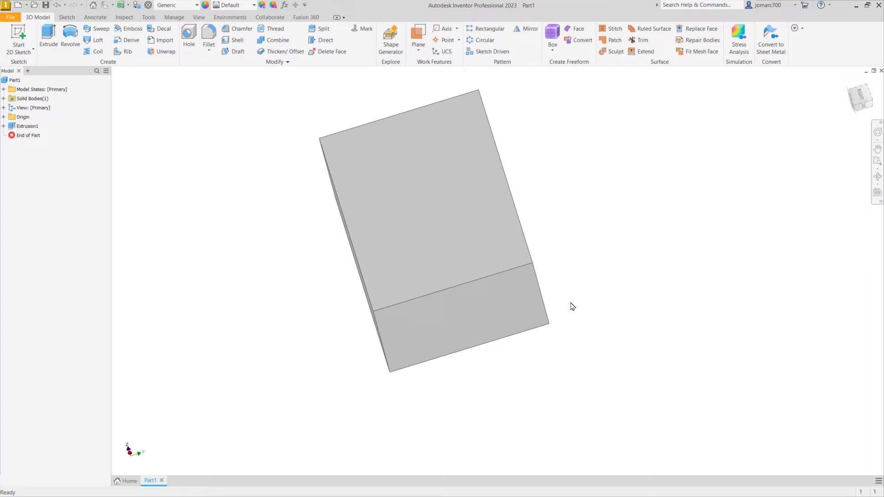
mouse_move(573, 302)
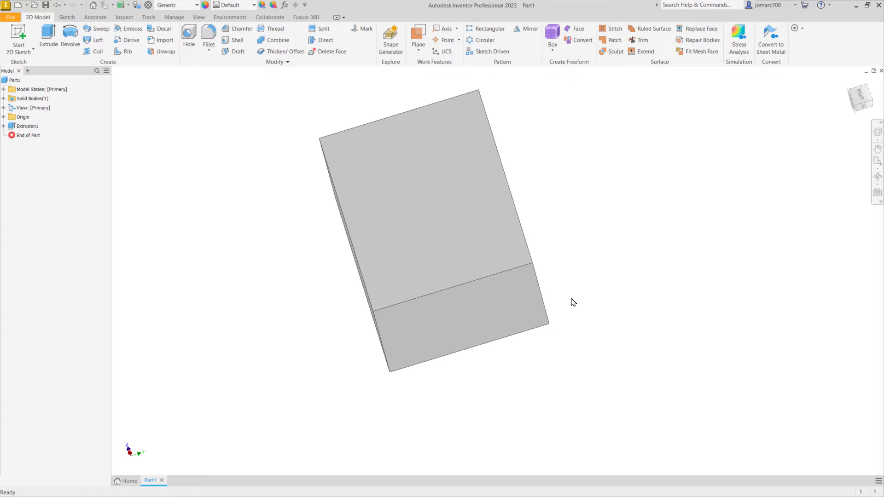
mouse_move(570, 240)
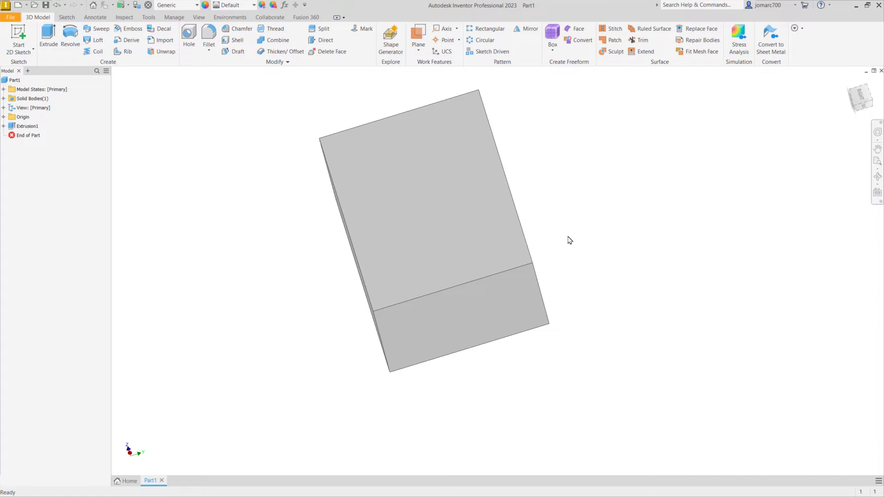
mouse_move(568, 226)
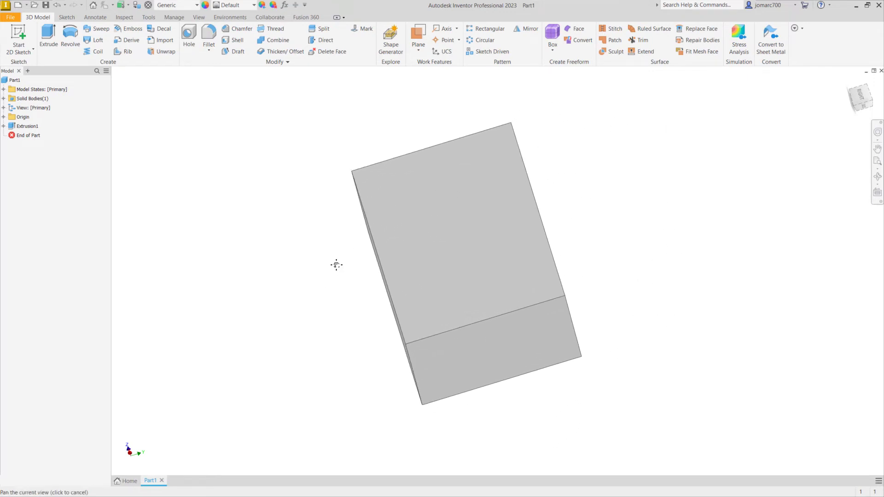
Pan the view slightly so the box shifts lower and to the right.
left_click_drag(336, 265, 335, 266)
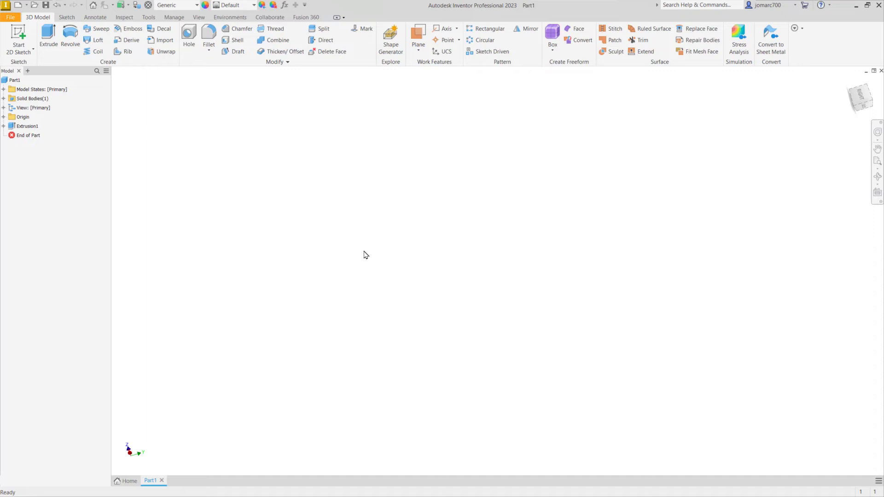
mouse_move(320, 214)
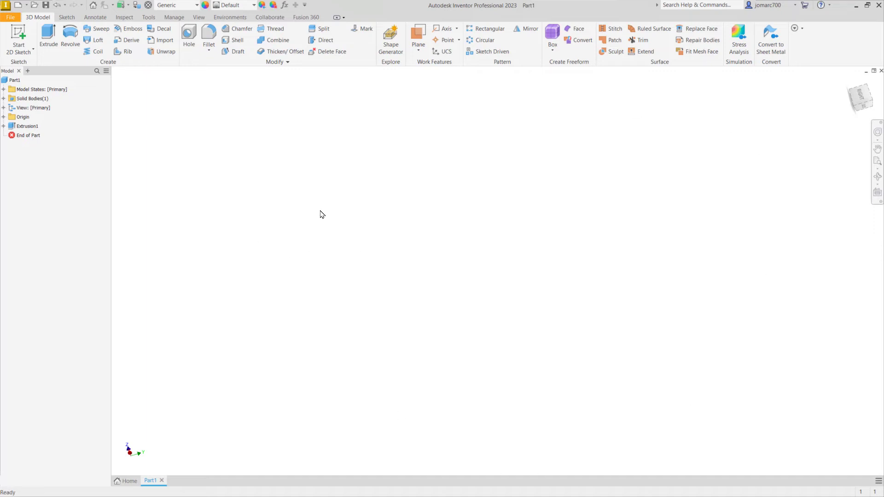
mouse_move(360, 218)
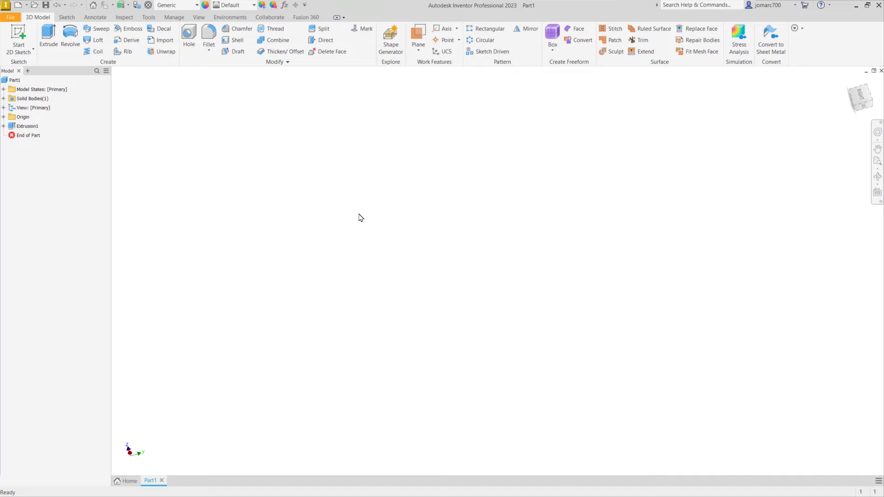
mouse_move(349, 218)
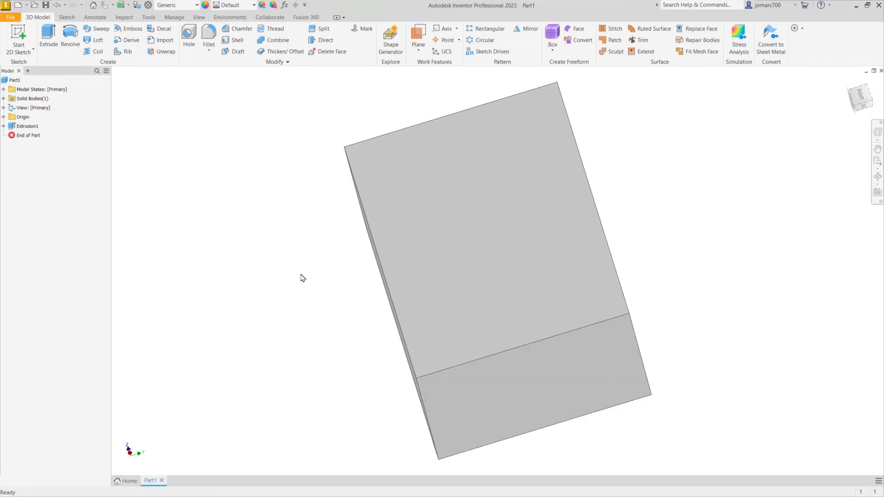
mouse_move(285, 230)
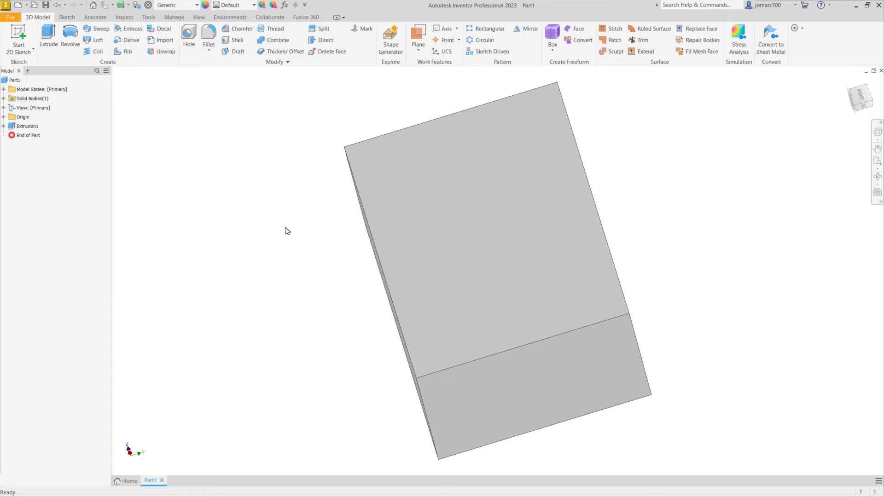
mouse_move(760, 157)
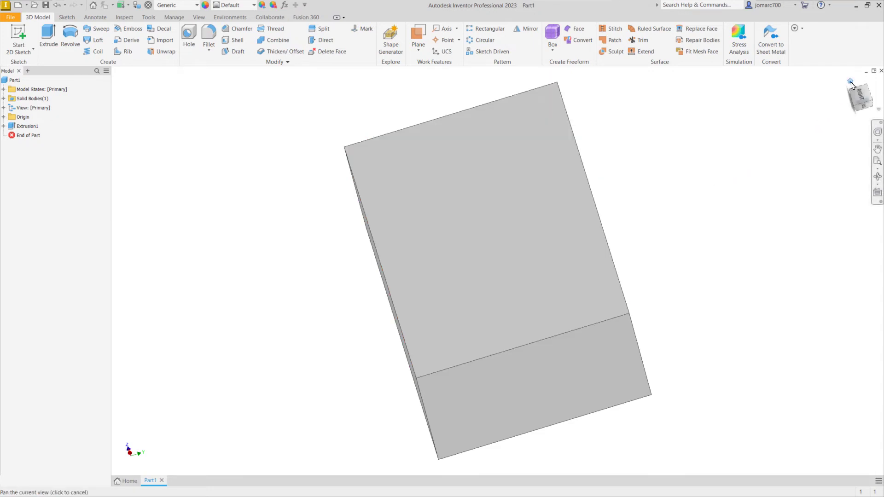
mouse_move(852, 85)
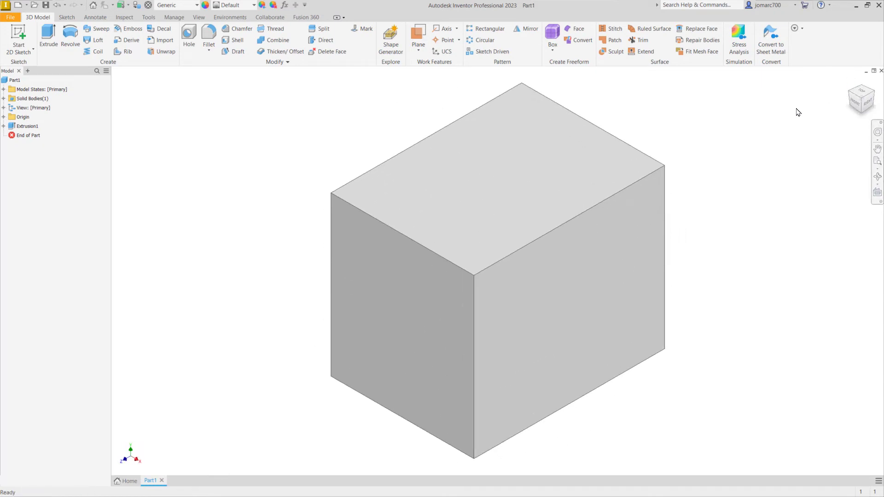
mouse_move(811, 107)
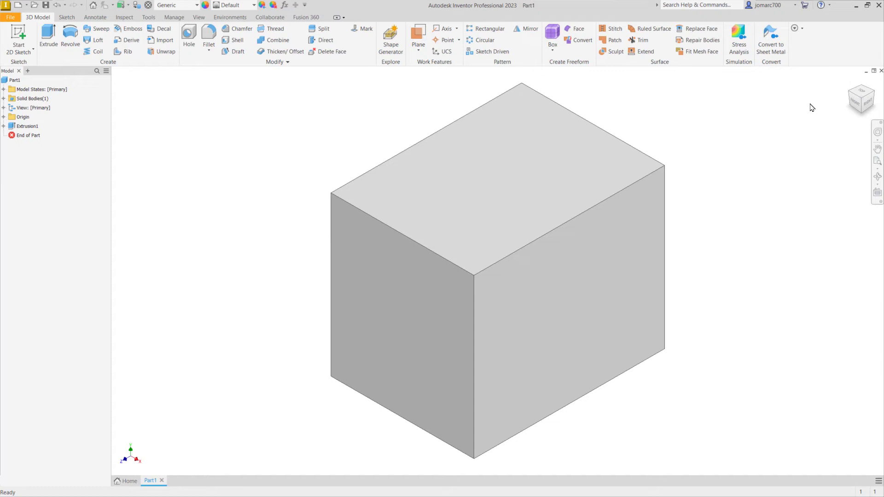
mouse_move(808, 109)
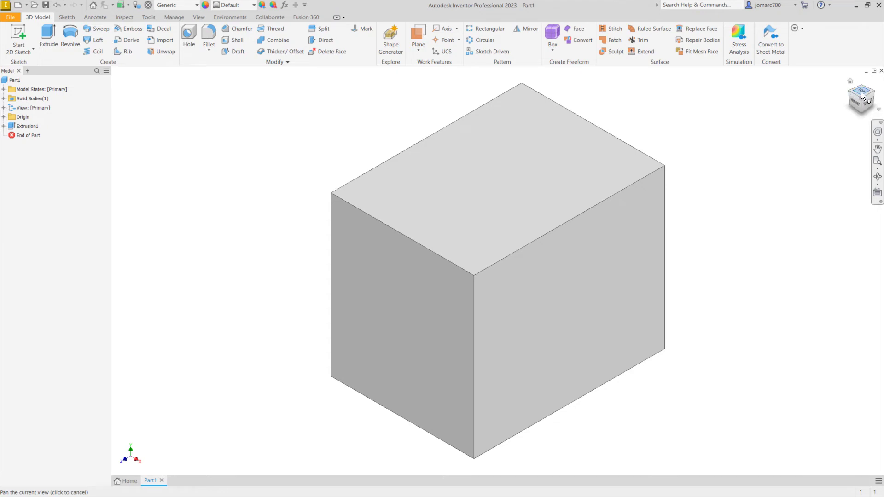
mouse_move(861, 94)
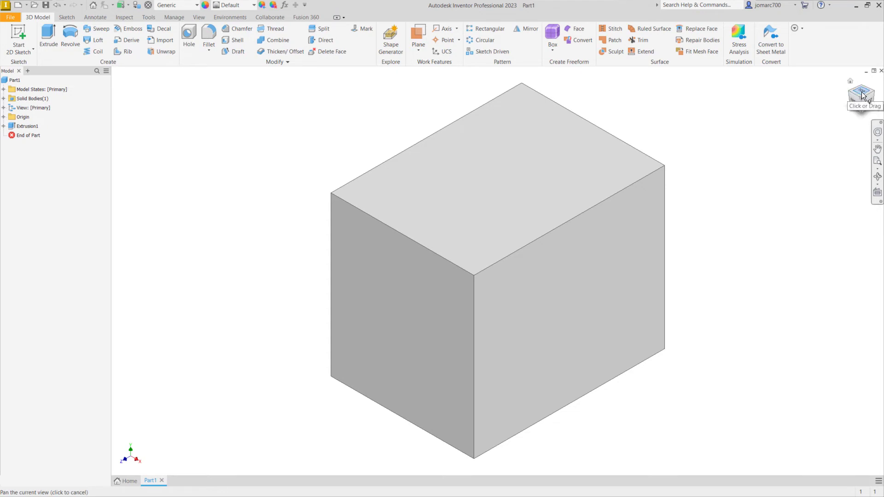
Use the ViewCube for top, top-front edge, then three-quarter corner views.
left_click(861, 94)
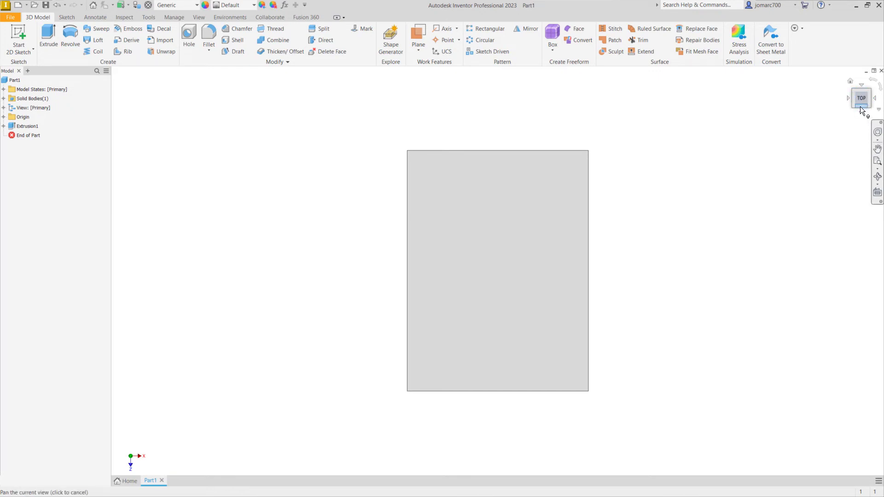
mouse_move(861, 110)
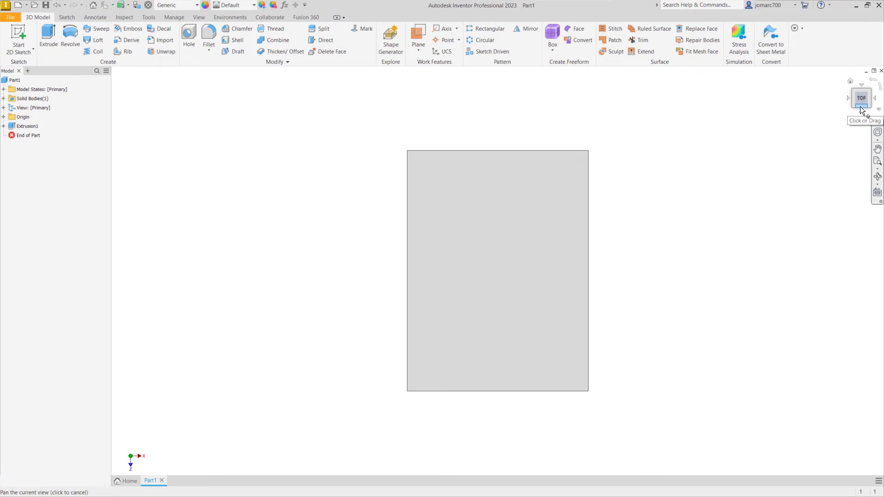
left_click(861, 104)
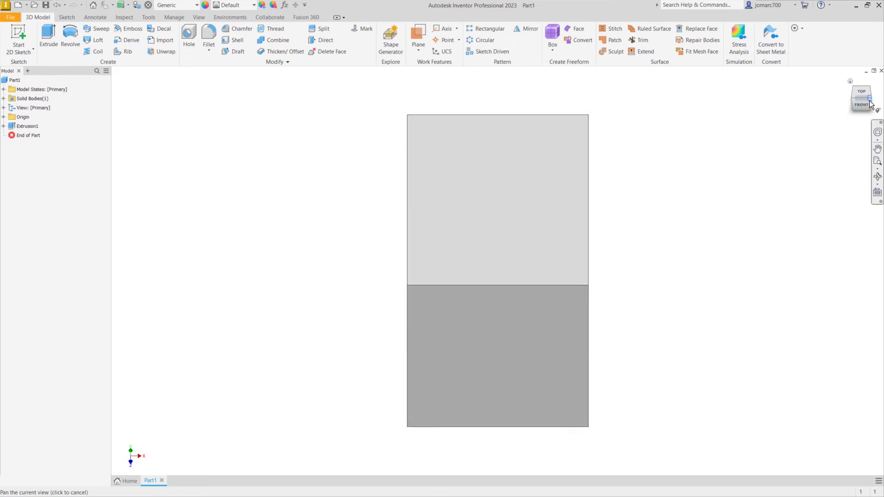
mouse_move(869, 103)
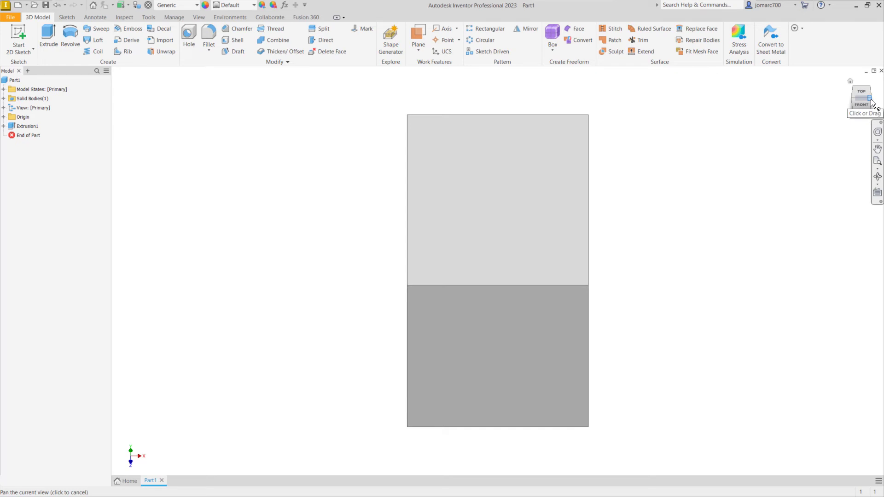
left_click(861, 96)
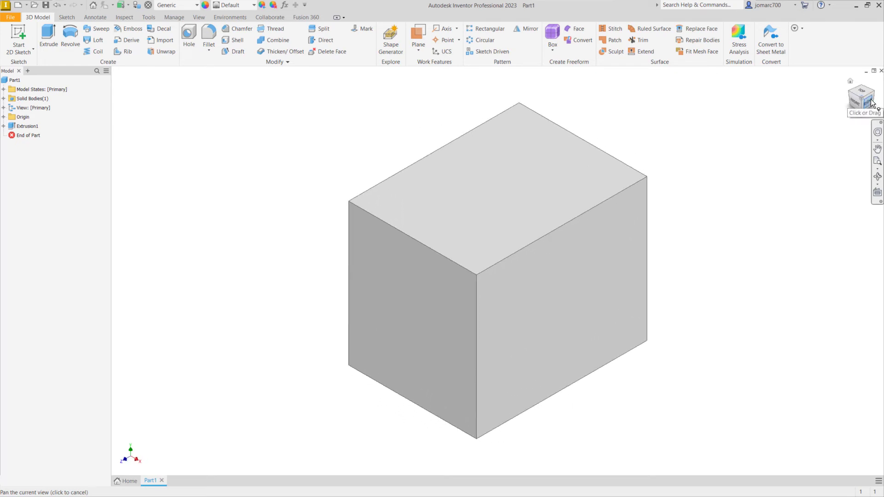
View the box along the top-front edge, face-on, then restore Home view.
left_click(861, 98)
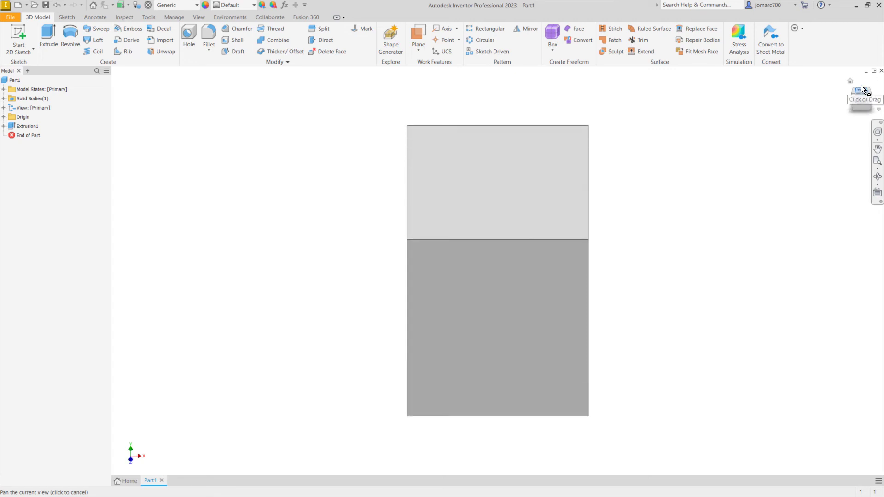
left_click(861, 90)
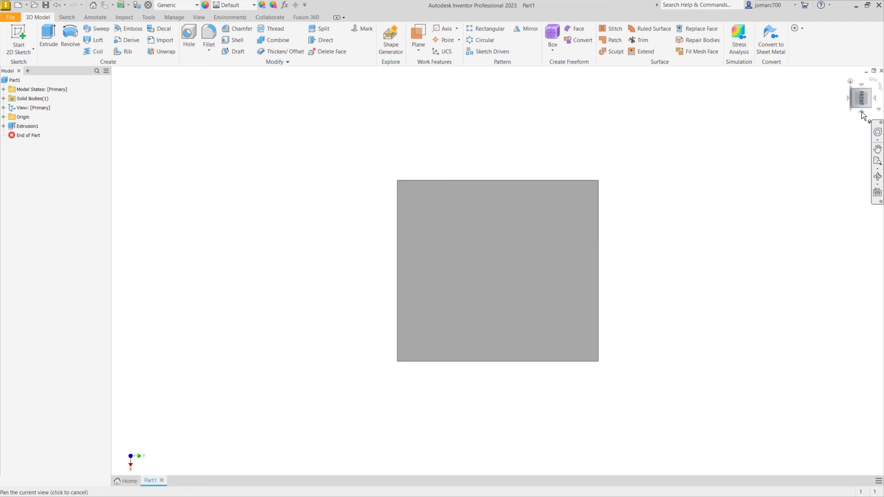
mouse_move(862, 117)
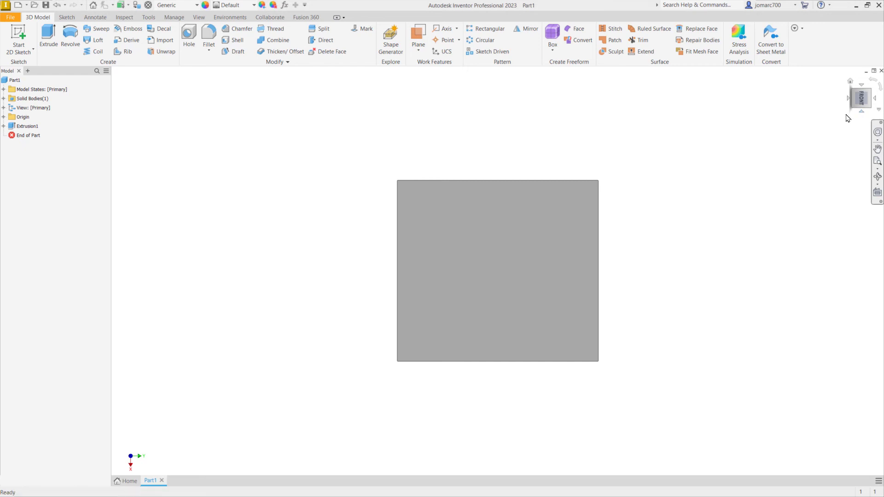
left_click(860, 98)
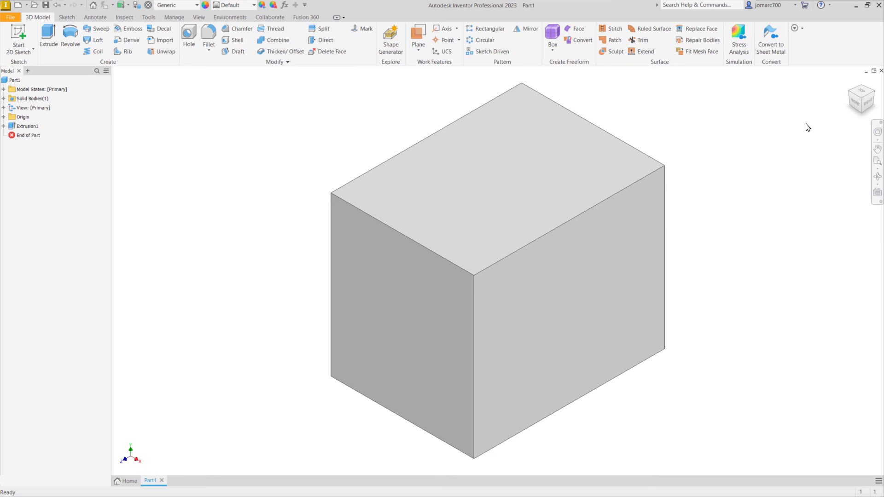
Activate Free Orbit around the Extrusion1 box.
left_click(397, 188)
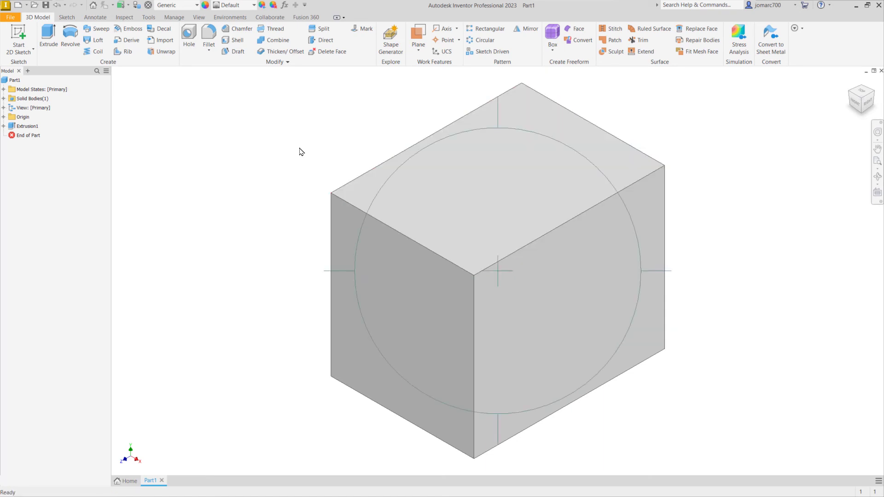
mouse_move(452, 160)
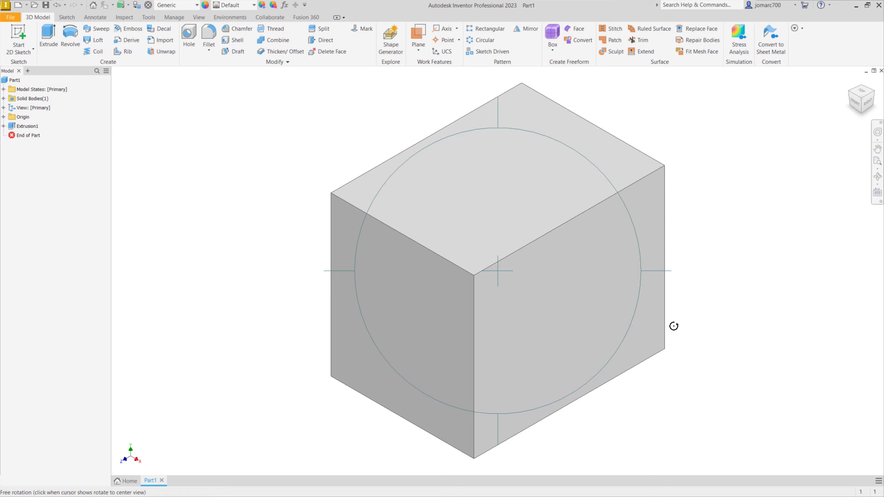
mouse_move(251, 197)
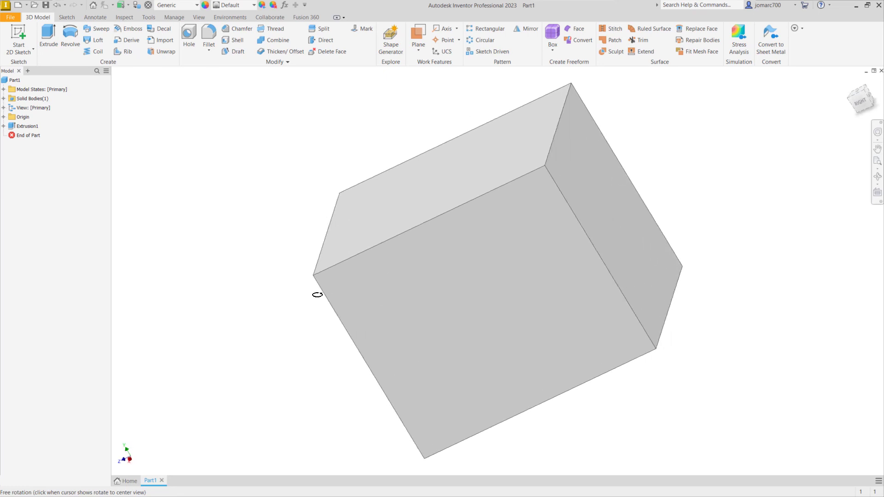
Tumble the box to its underside, another face, and a near-upright front view.
left_click_drag(317, 294, 337, 293)
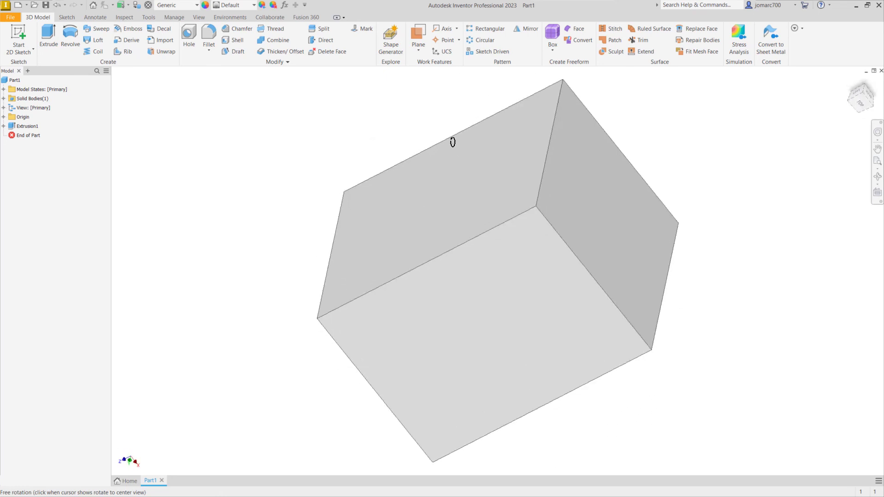
left_click_drag(451, 141, 462, 198)
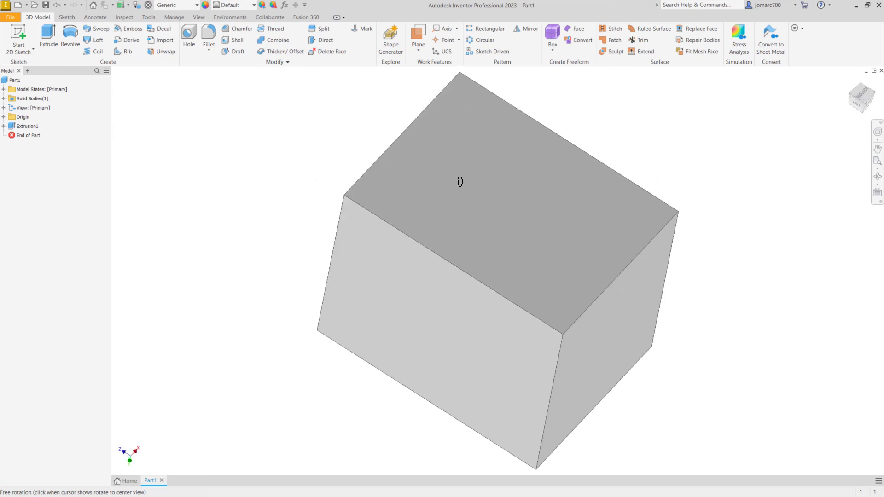
left_click_drag(460, 180, 469, 147)
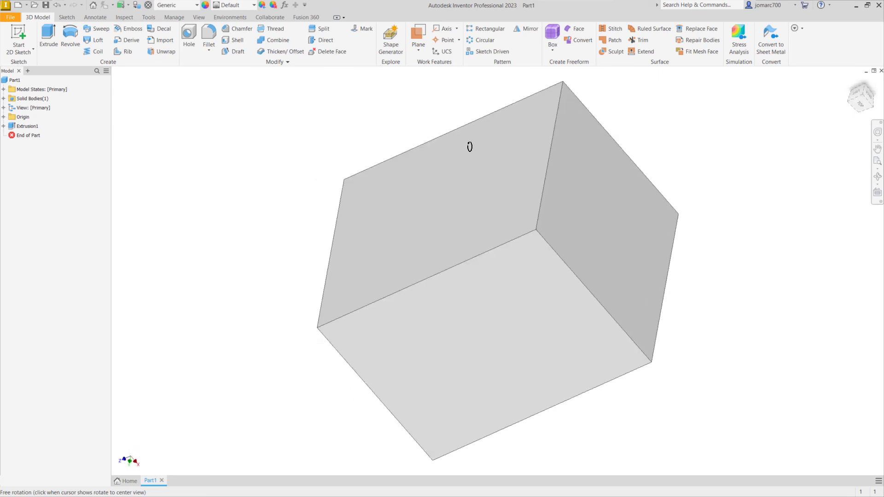
left_click_drag(469, 146, 537, 130)
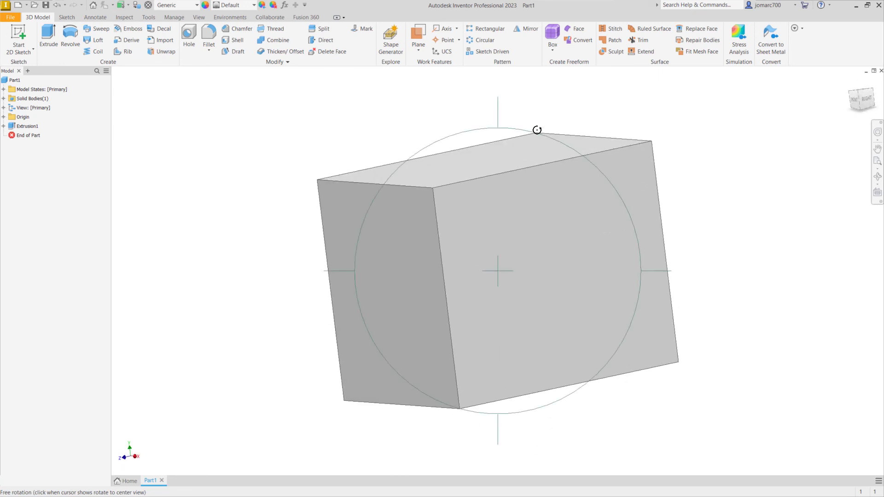